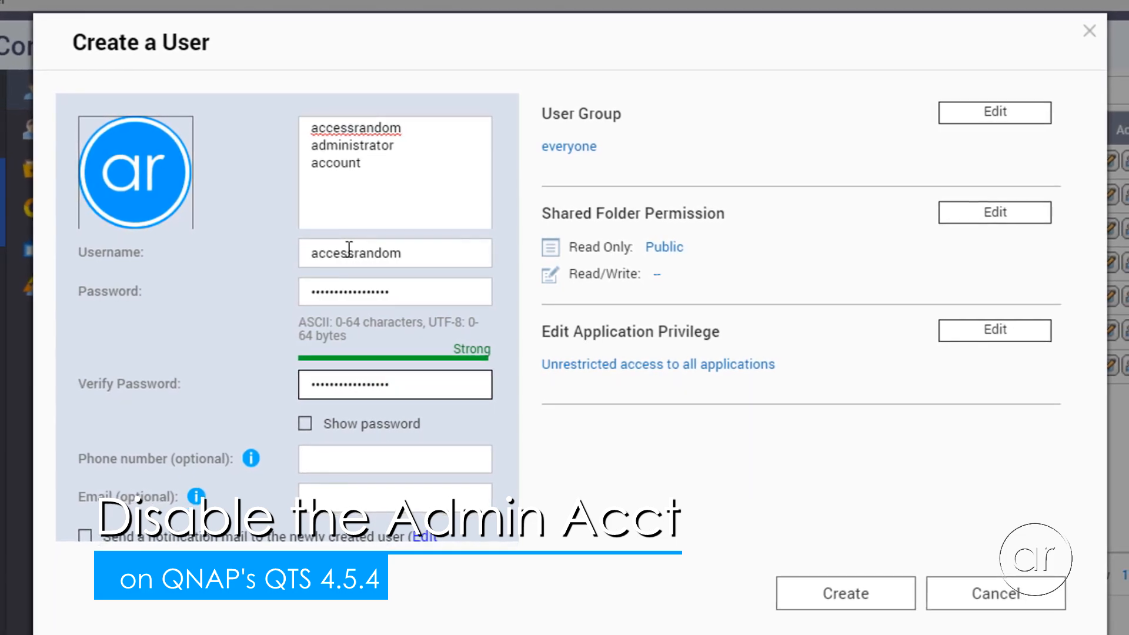
Close the Edge window with the QTS login page to reveal the Windows desktop
{"action": "left_click", "coordinate": [995, 112]}
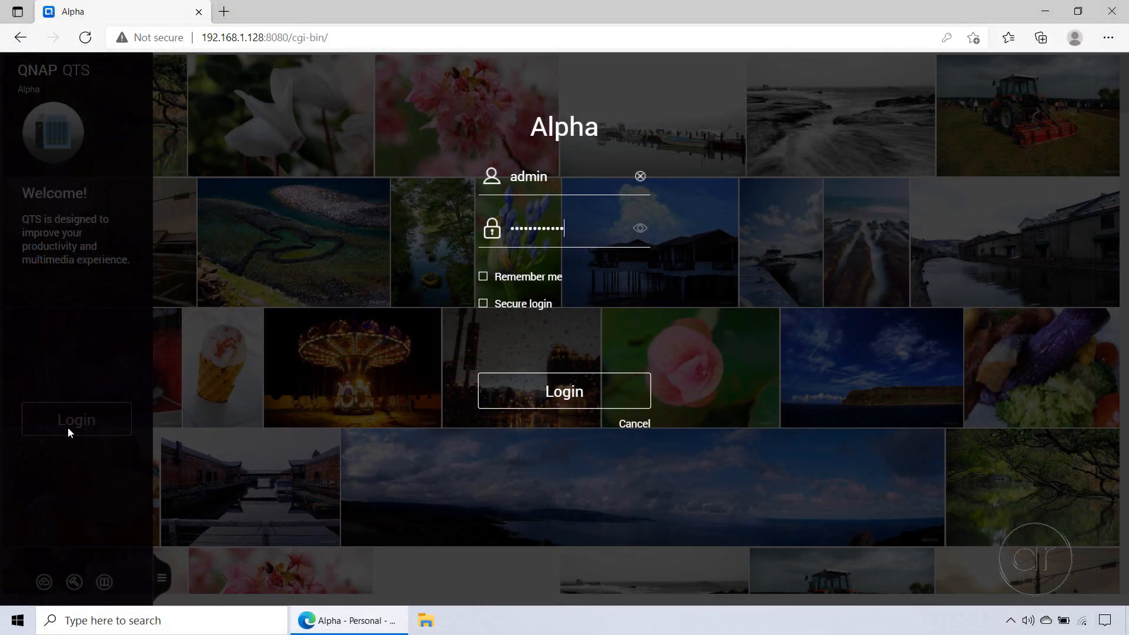
{"action": "left_click", "coordinate": [564, 391]}
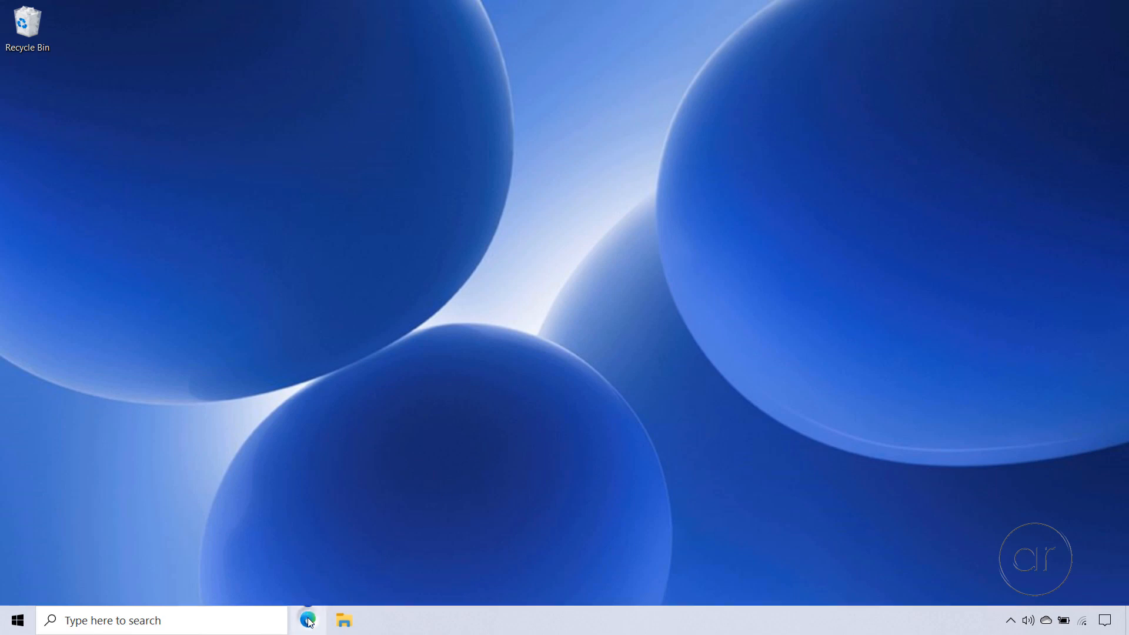
Reopen Edge on the NAS page and sign in as admin to reach Control Panel
{"action": "left_click", "coordinate": [308, 619]}
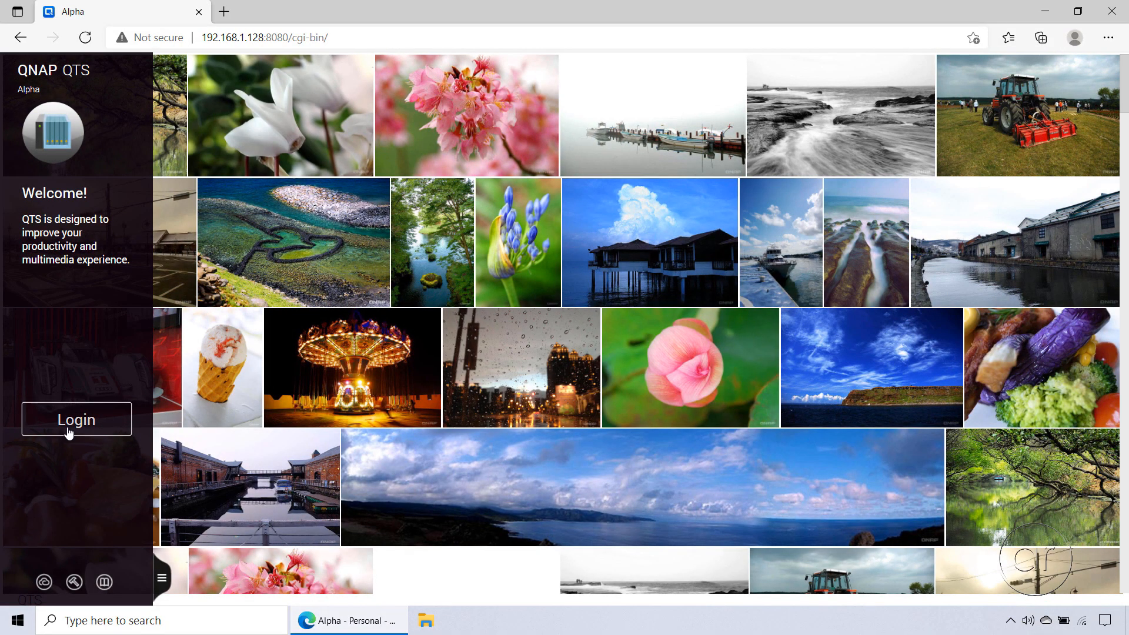
{"action": "left_click", "coordinate": [76, 419]}
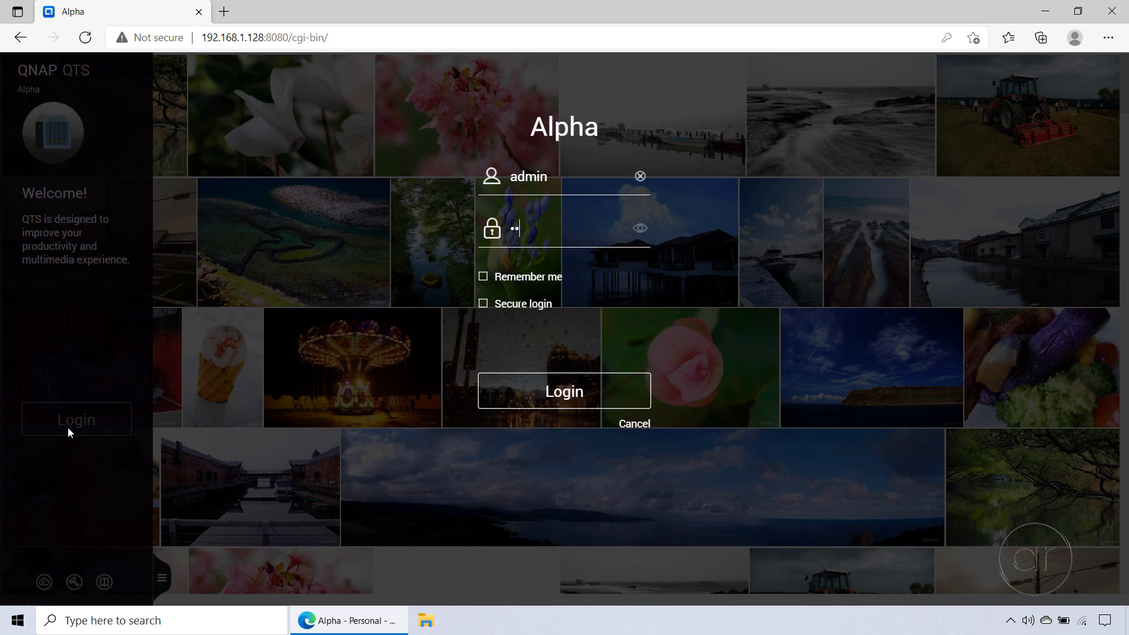
{"action": "left_click", "coordinate": [564, 391]}
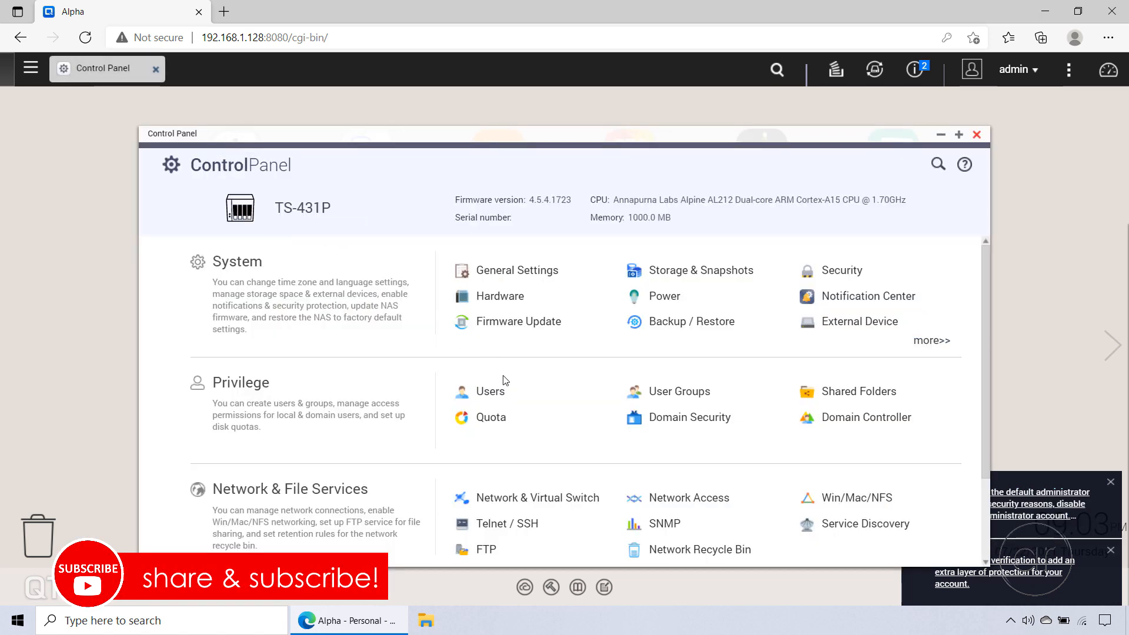
Open Privilege > Users and review the admin account profile, cancelling without changes
{"action": "left_click", "coordinate": [490, 391]}
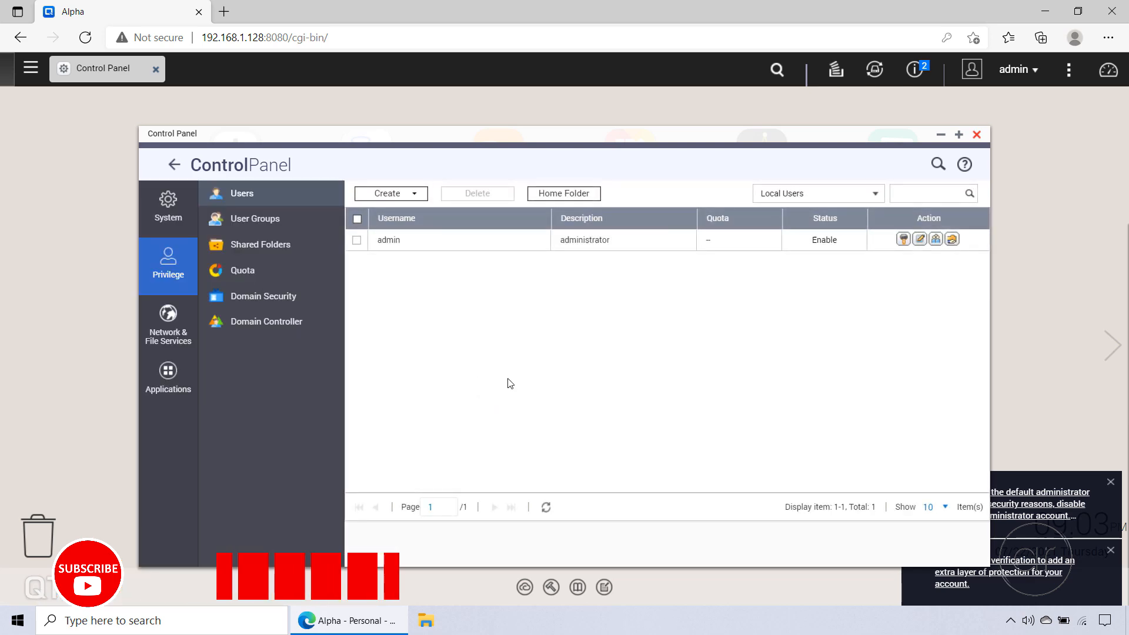
{"action": "mouse_move", "coordinate": [920, 239]}
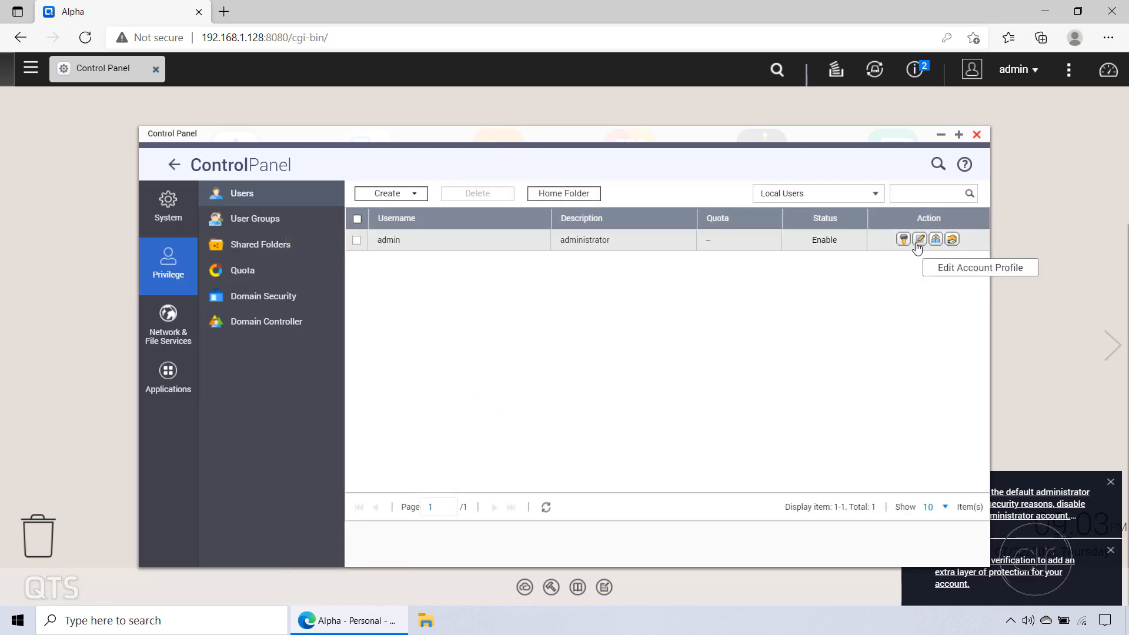
{"action": "left_click", "coordinate": [920, 239]}
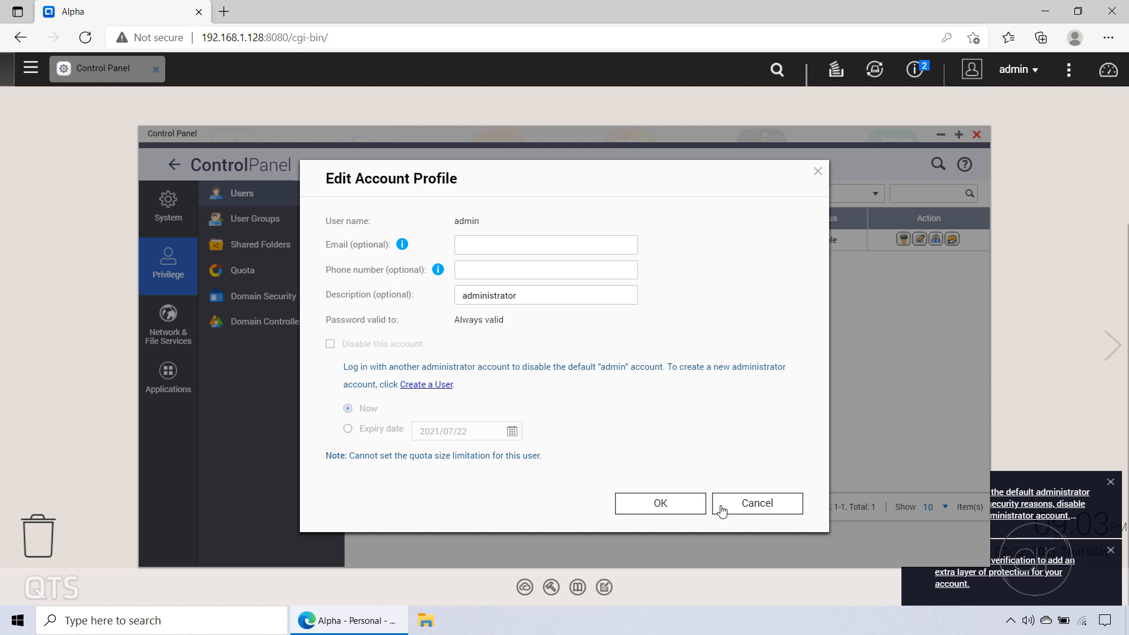
{"action": "left_click", "coordinate": [756, 503]}
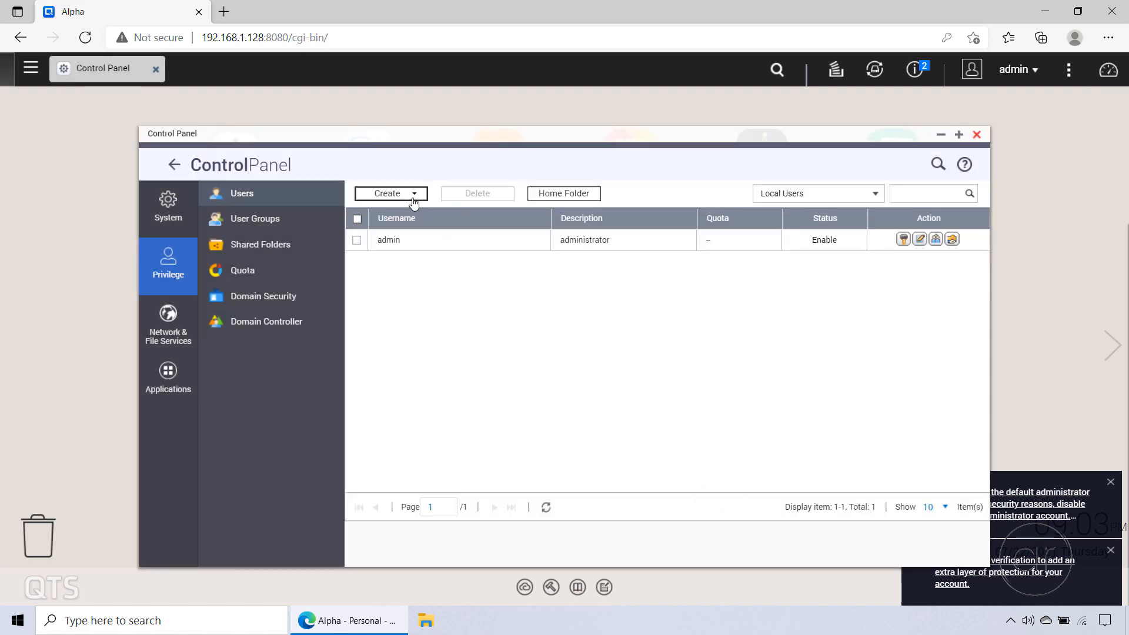
Create user 'accessrandom' with a password and membership in the administrators group
{"action": "left_click", "coordinate": [387, 193]}
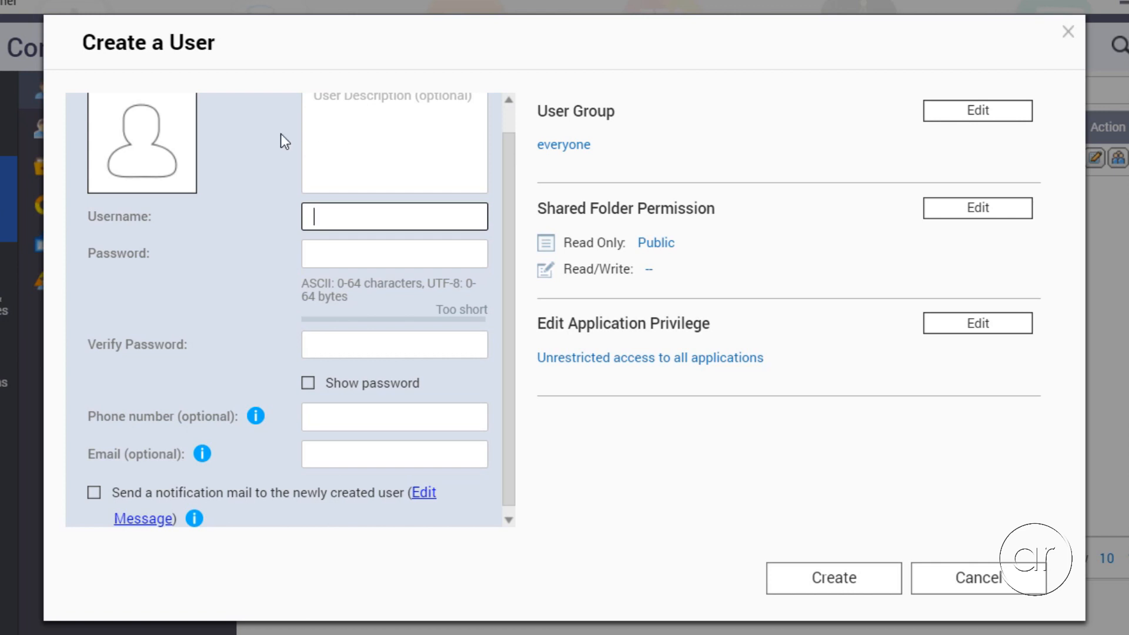
{"action": "mouse_move", "coordinate": [271, 193]}
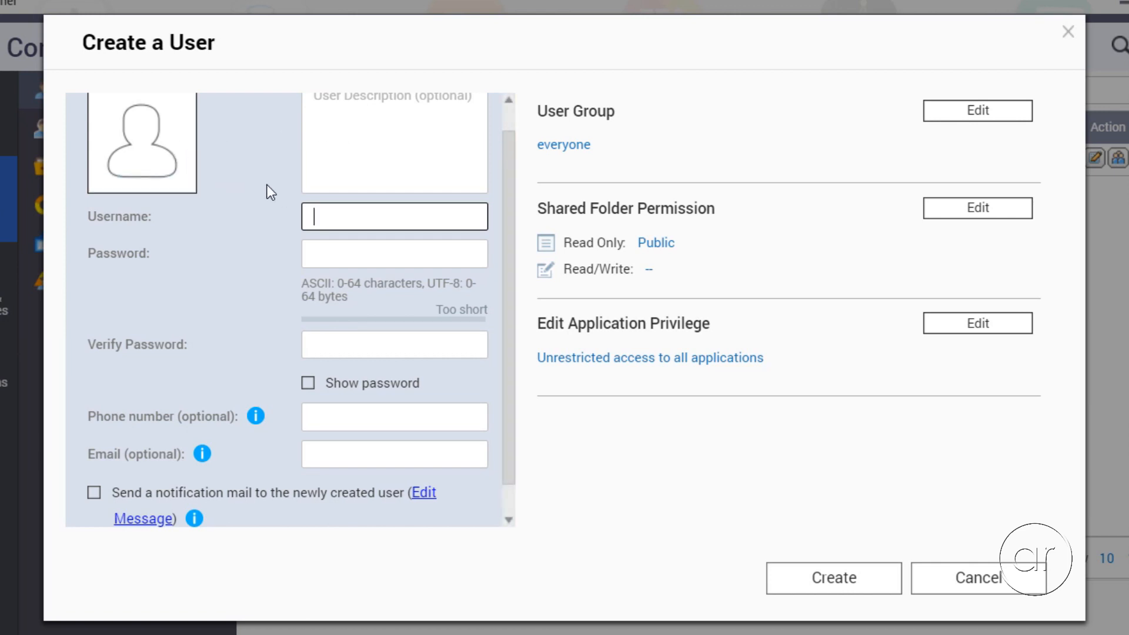
{"action": "type", "text": "accessrandom"}
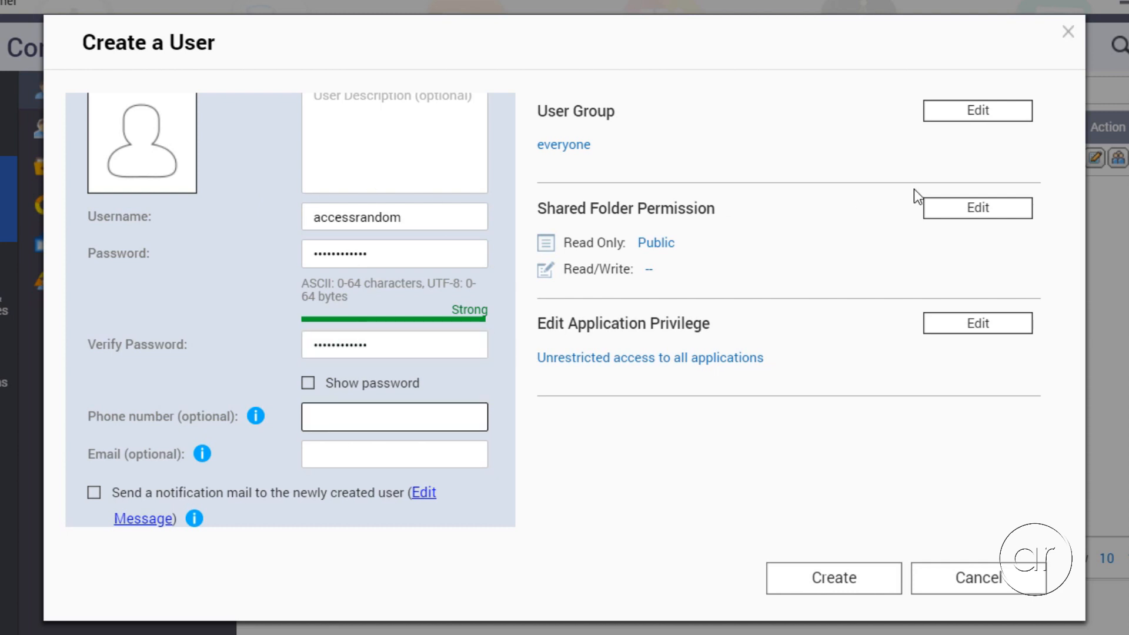
{"action": "left_click", "coordinate": [976, 110]}
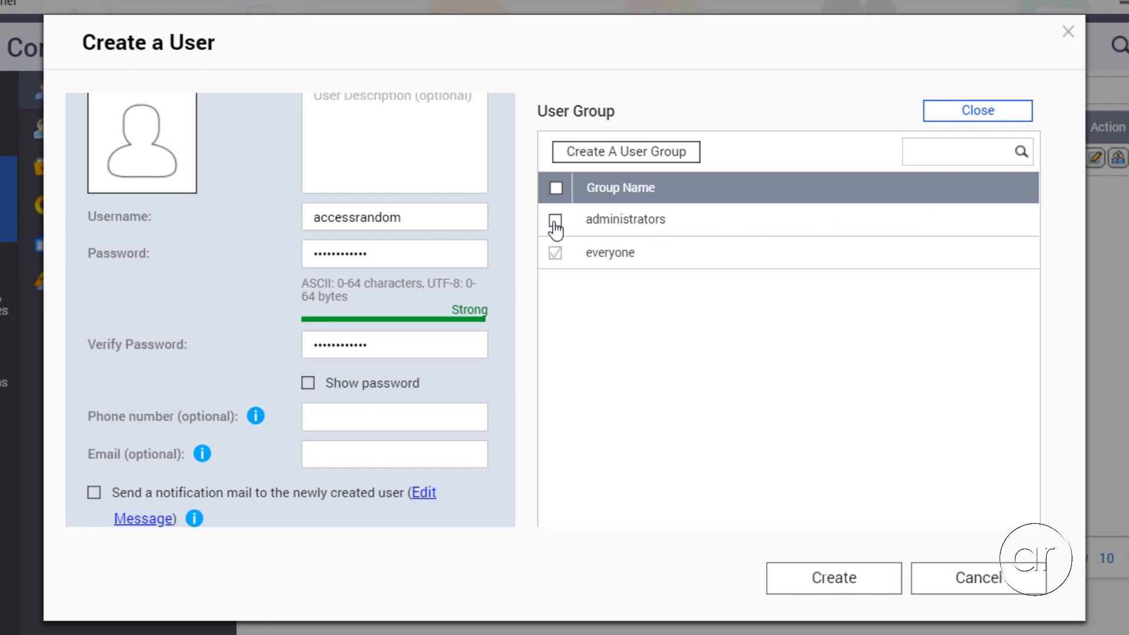
{"action": "left_click", "coordinate": [833, 577]}
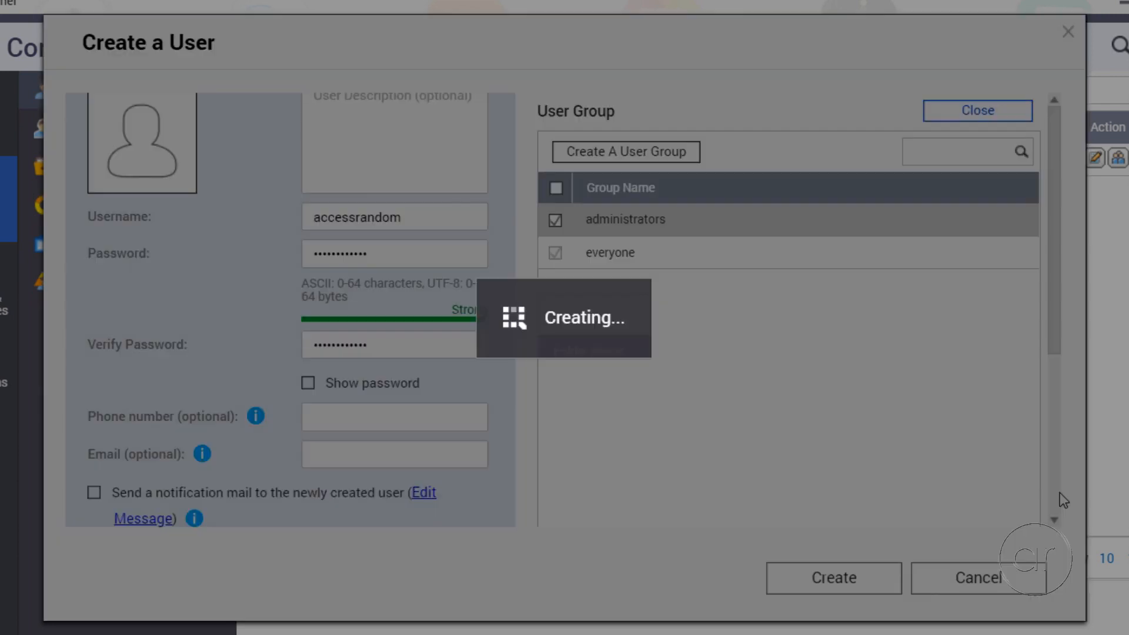
{"action": "left_click", "coordinate": [833, 577]}
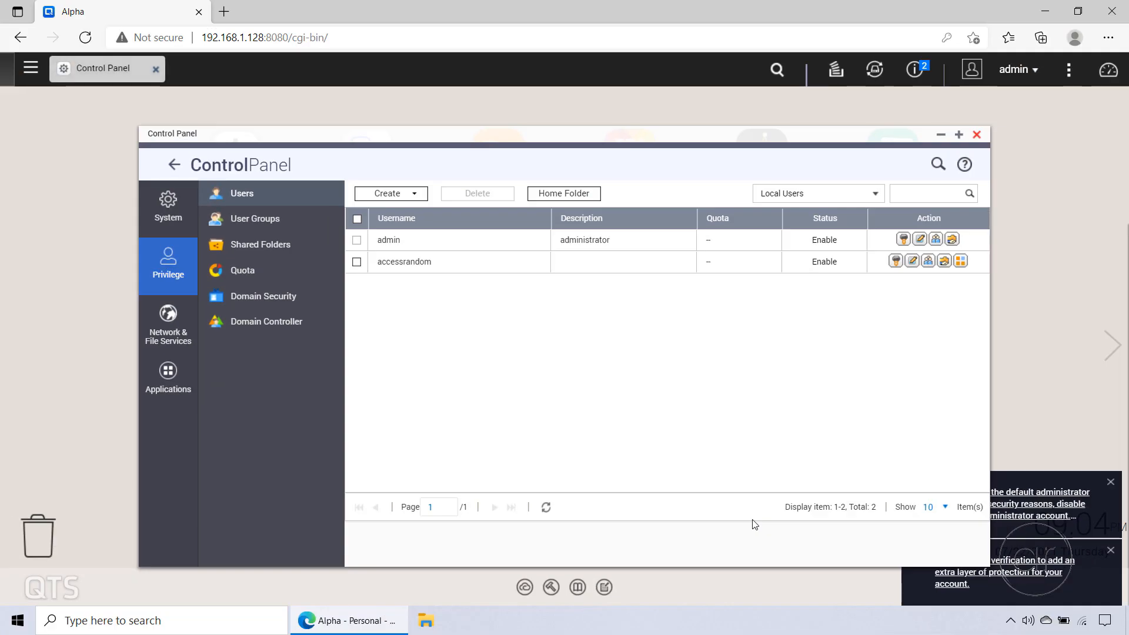
Log out of admin, log in as accessrandom, and accept the privacy and Help Center notices
{"action": "left_click", "coordinate": [1015, 69]}
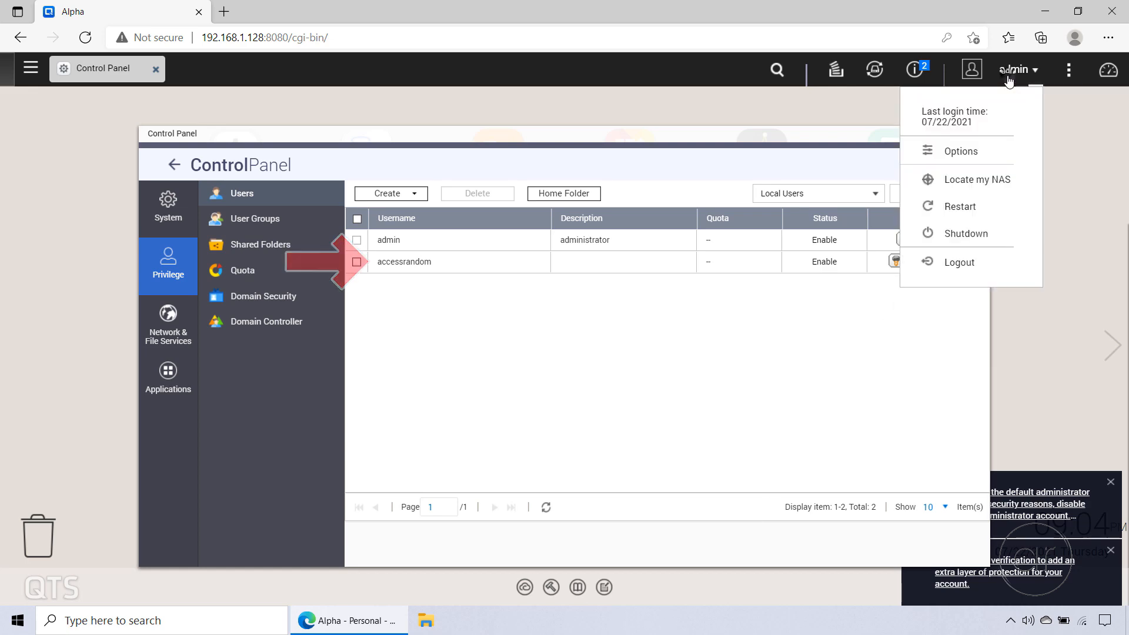
{"action": "left_click", "coordinate": [959, 261]}
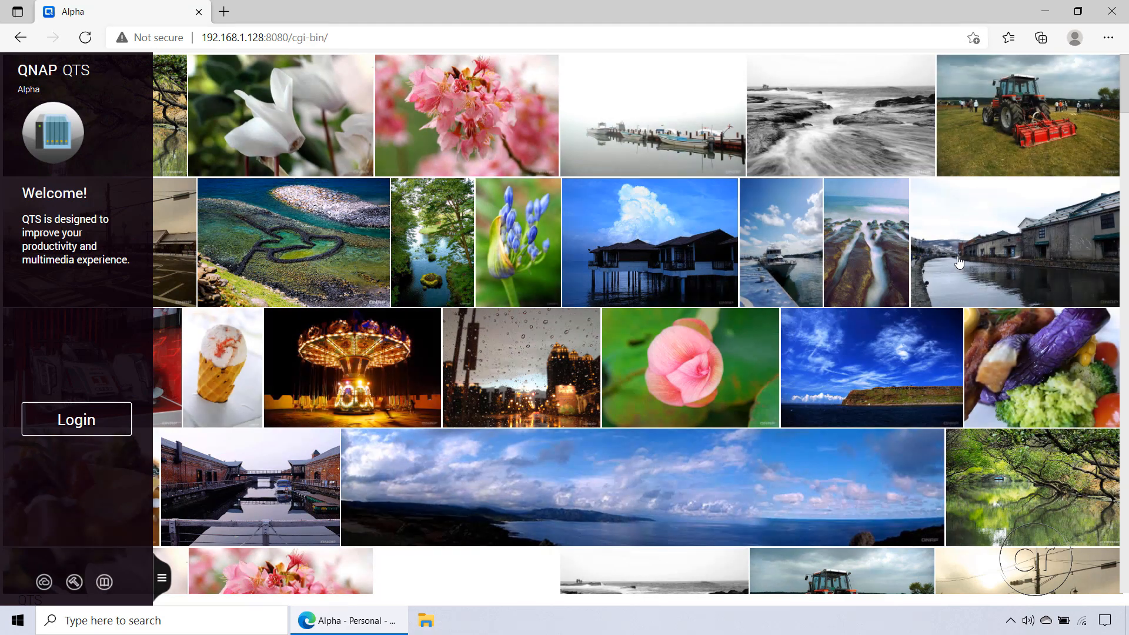
{"action": "type", "text": "accessrandom"}
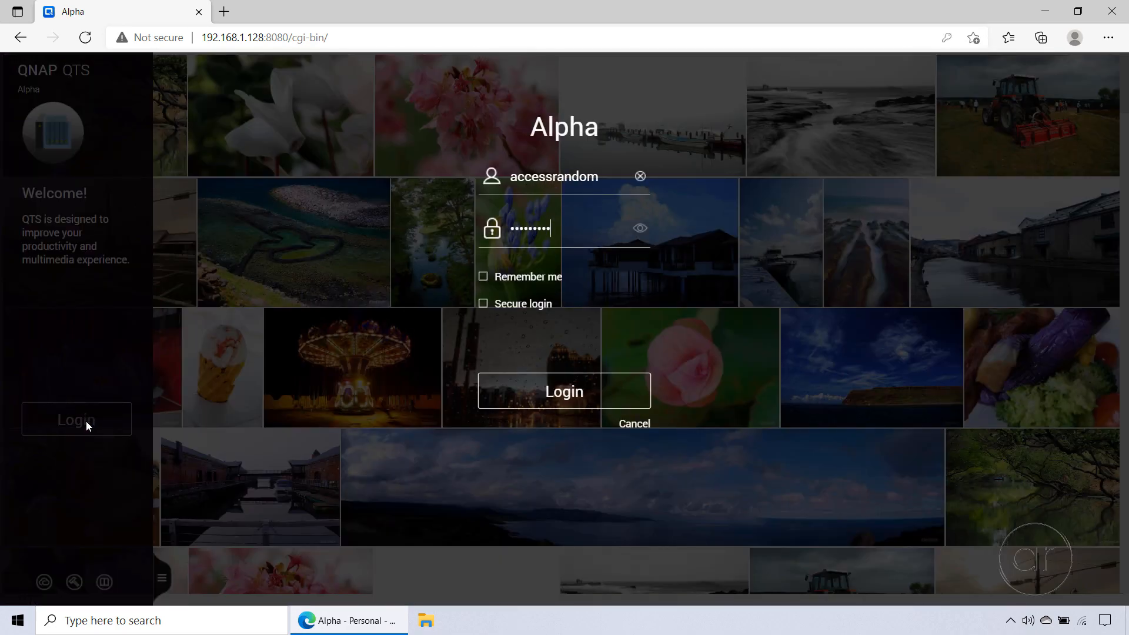
{"action": "left_click", "coordinate": [564, 391]}
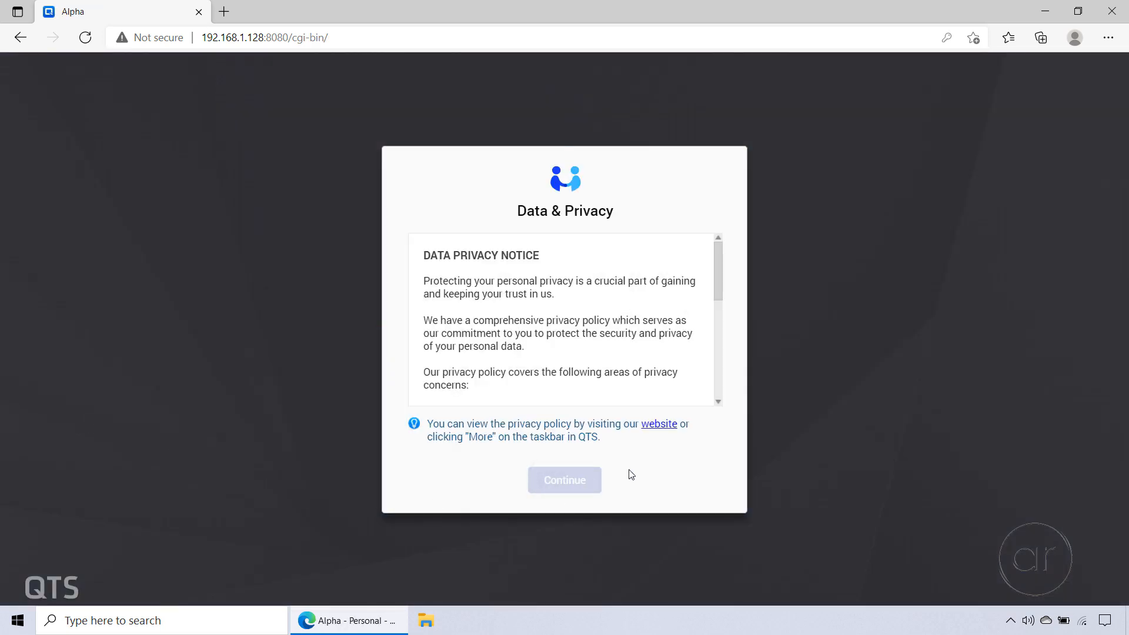
{"action": "left_click", "coordinate": [563, 480]}
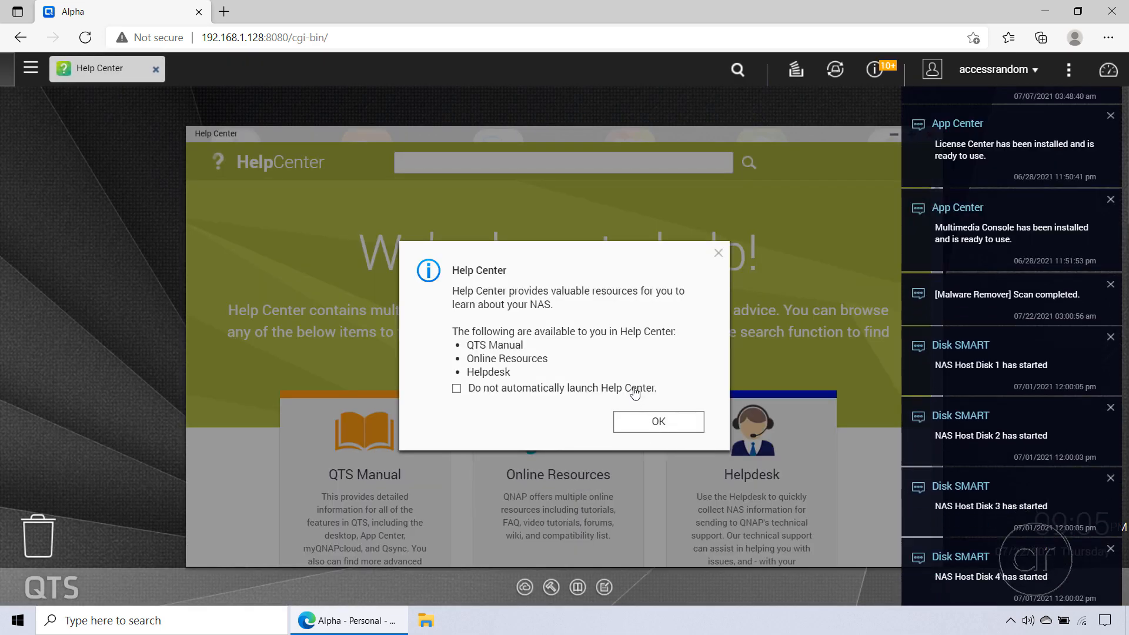
{"action": "left_click", "coordinate": [657, 421]}
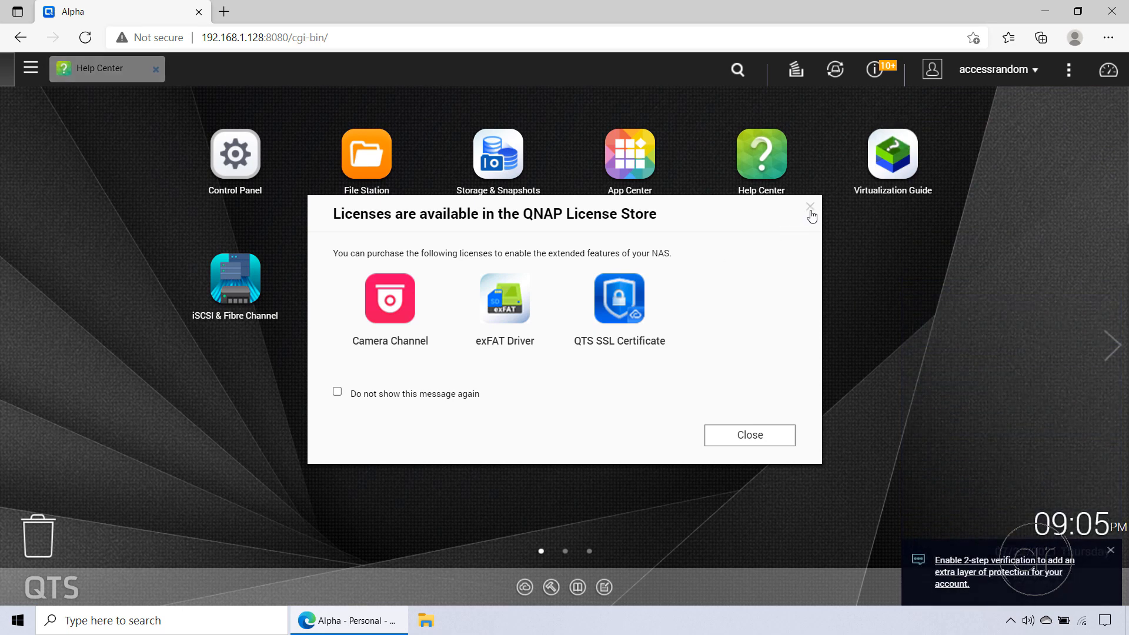
Dismiss the License Store popup and set admin's profile to 'Disable this account' Now
{"action": "left_click", "coordinate": [811, 206]}
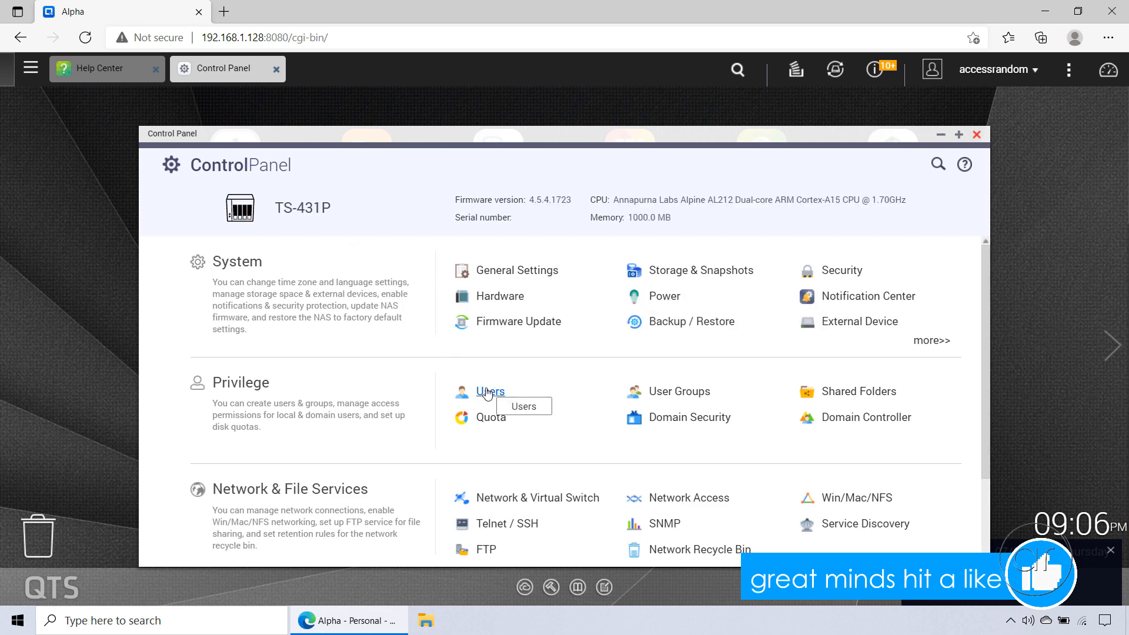
{"action": "left_click", "coordinate": [491, 391]}
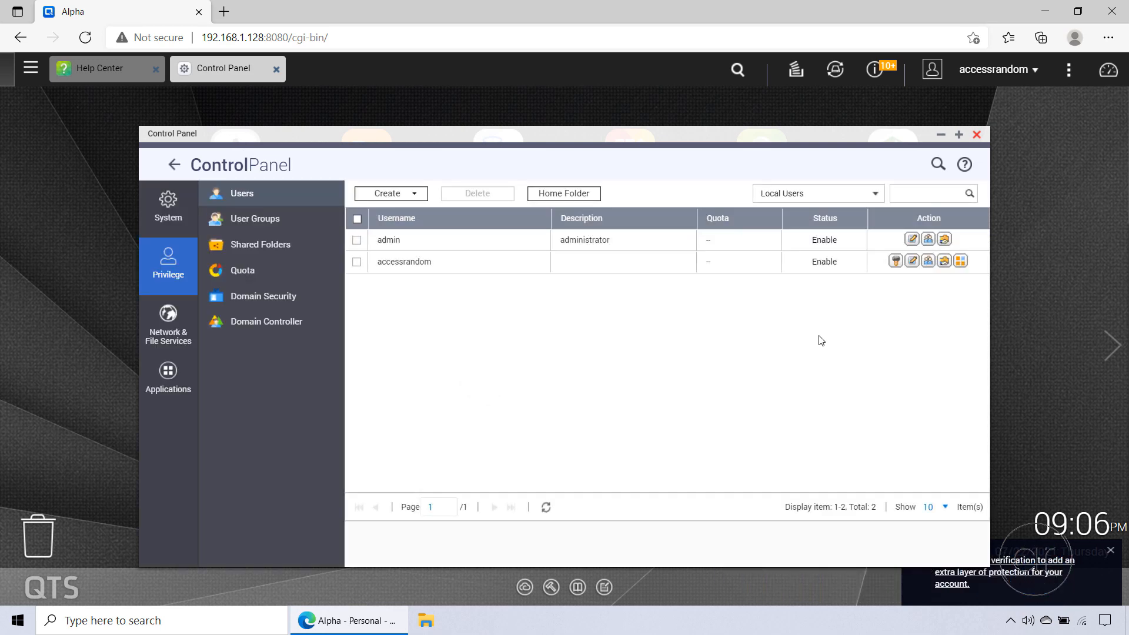
{"action": "left_click", "coordinate": [912, 240]}
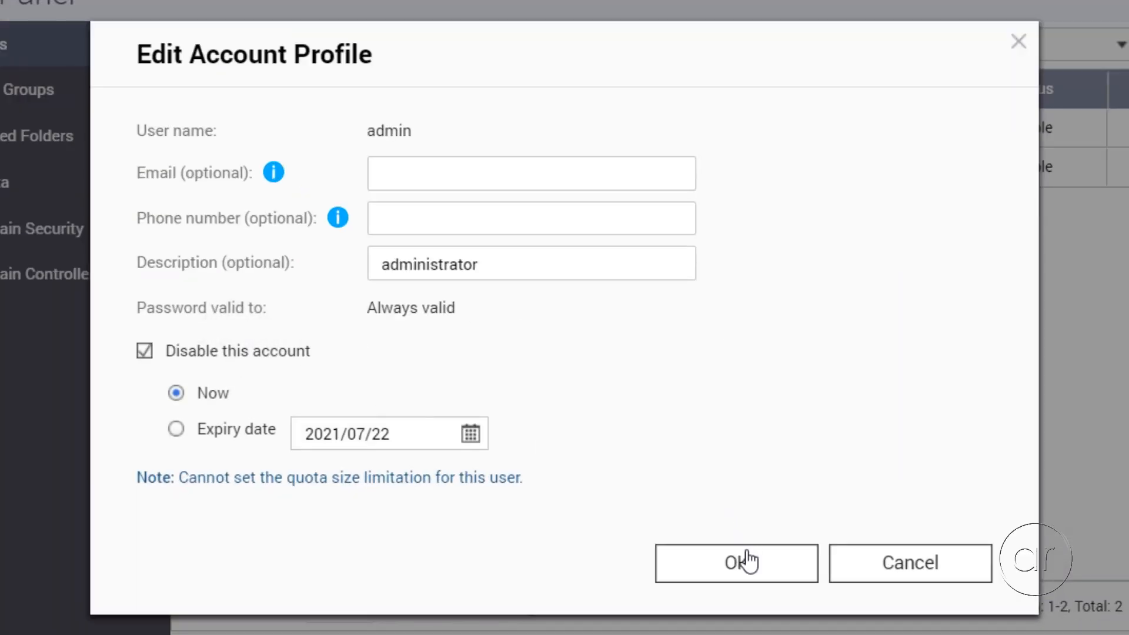
{"action": "left_click", "coordinate": [735, 562]}
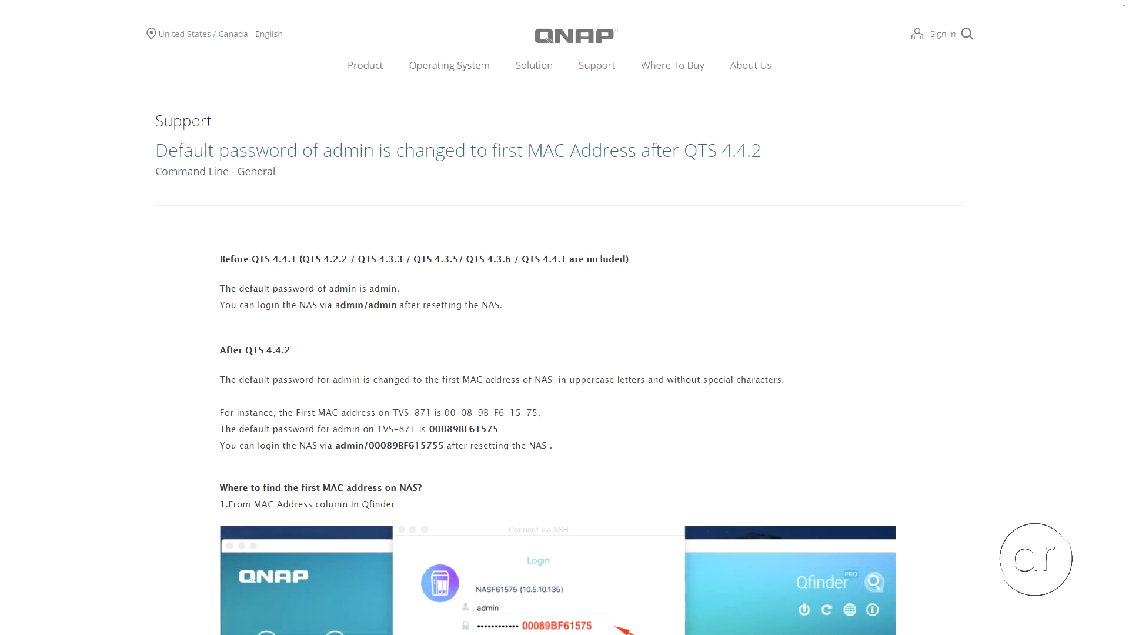
{"action": "scroll", "scroll_direction": "down", "scroll_amount": 3}
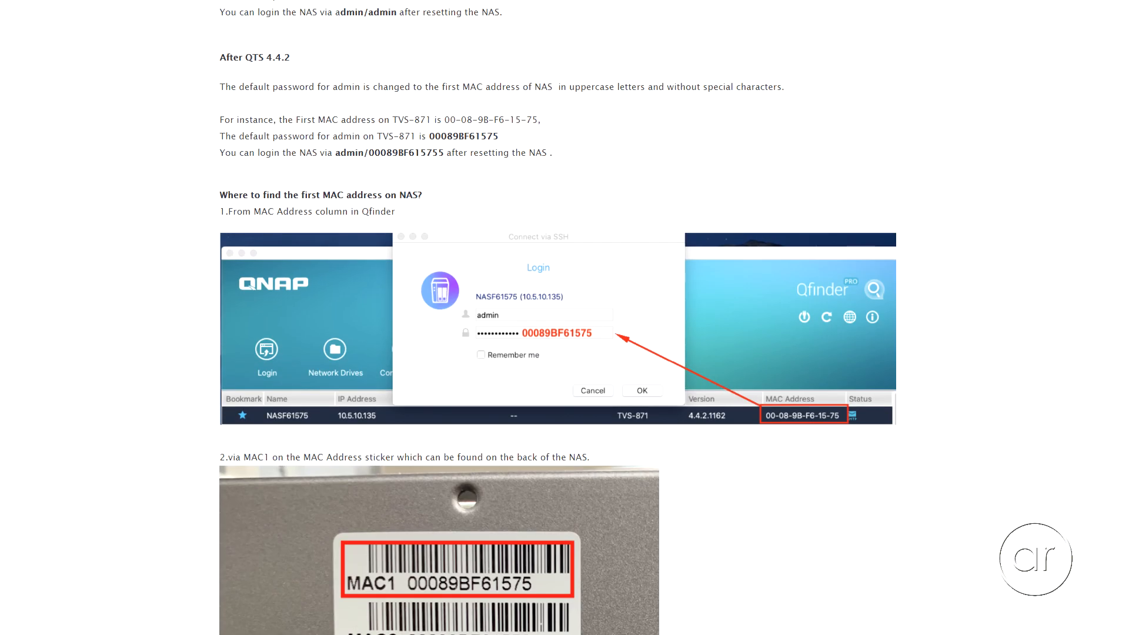
{"action": "scroll", "scroll_direction": "down", "scroll_amount": 3}
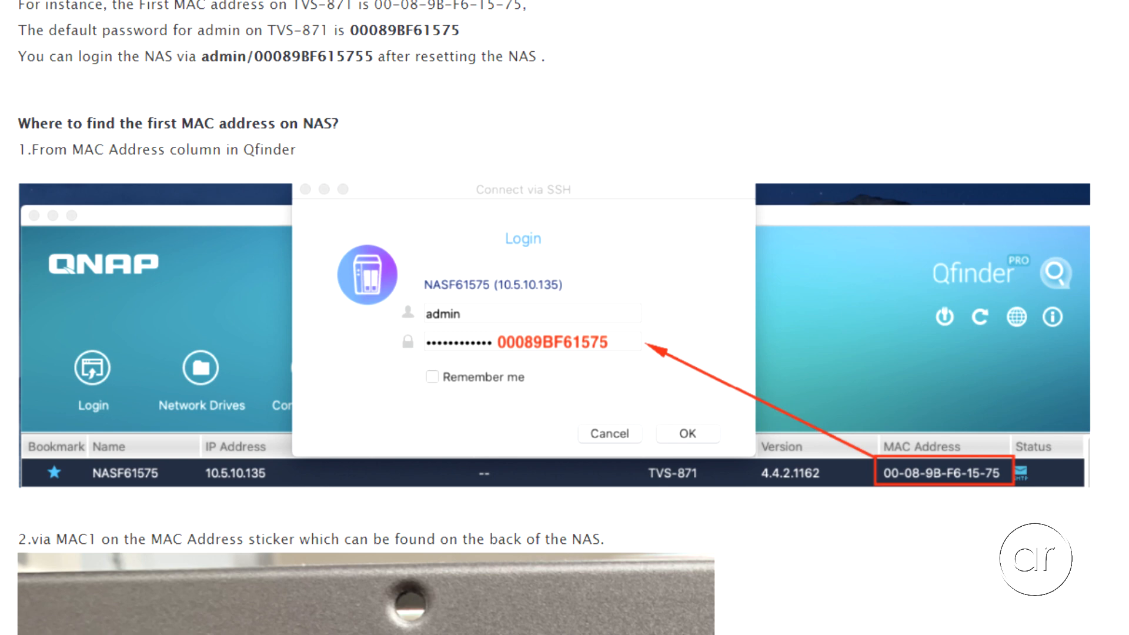
{"action": "scroll", "scroll_direction": "down", "scroll_amount": 3}
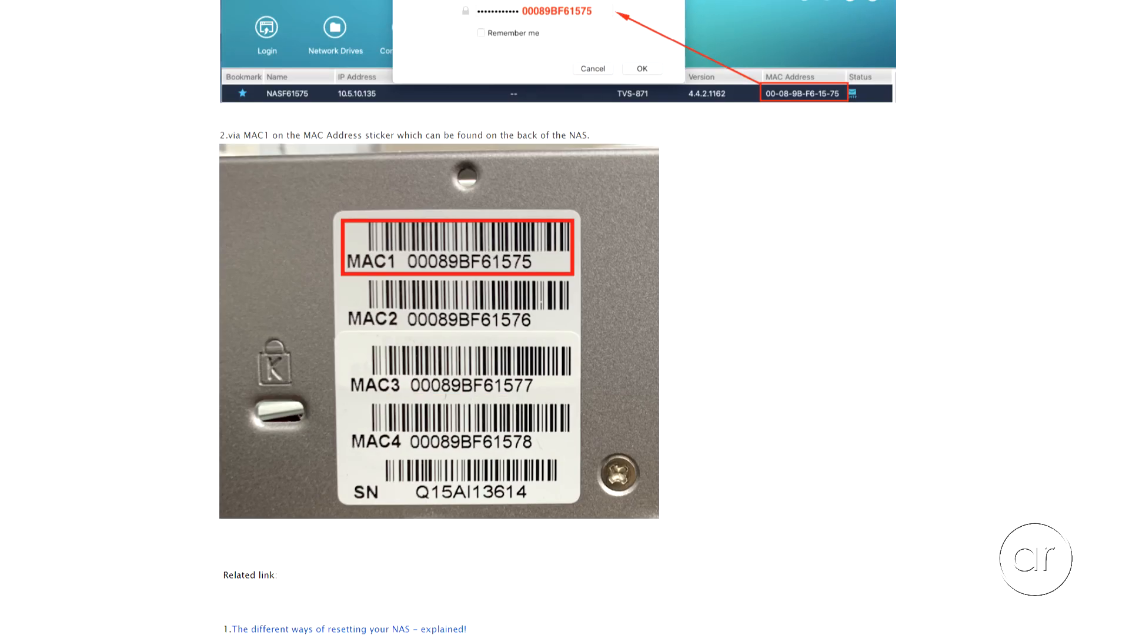